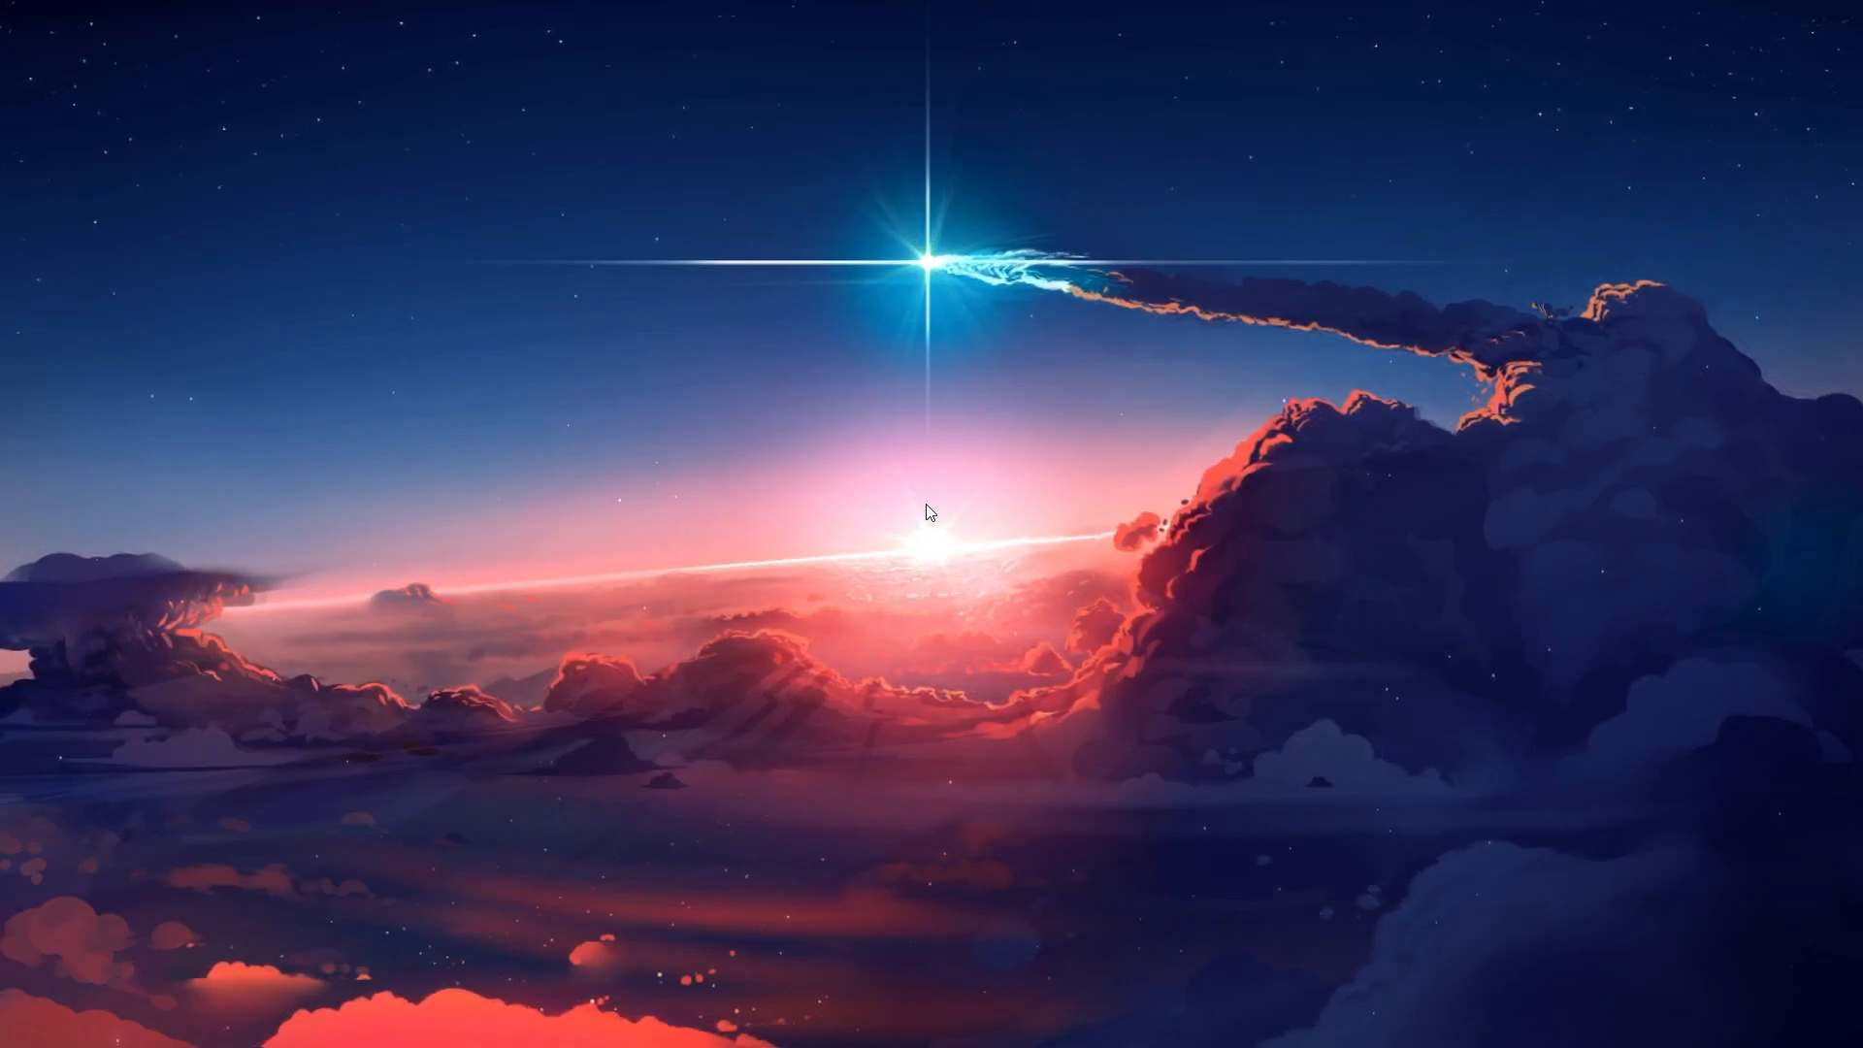
Step: Launch Microsoft Edge from the taskbar, landing on roblox.com/home
{"action": "left_click", "coordinate": [585, 1019]}
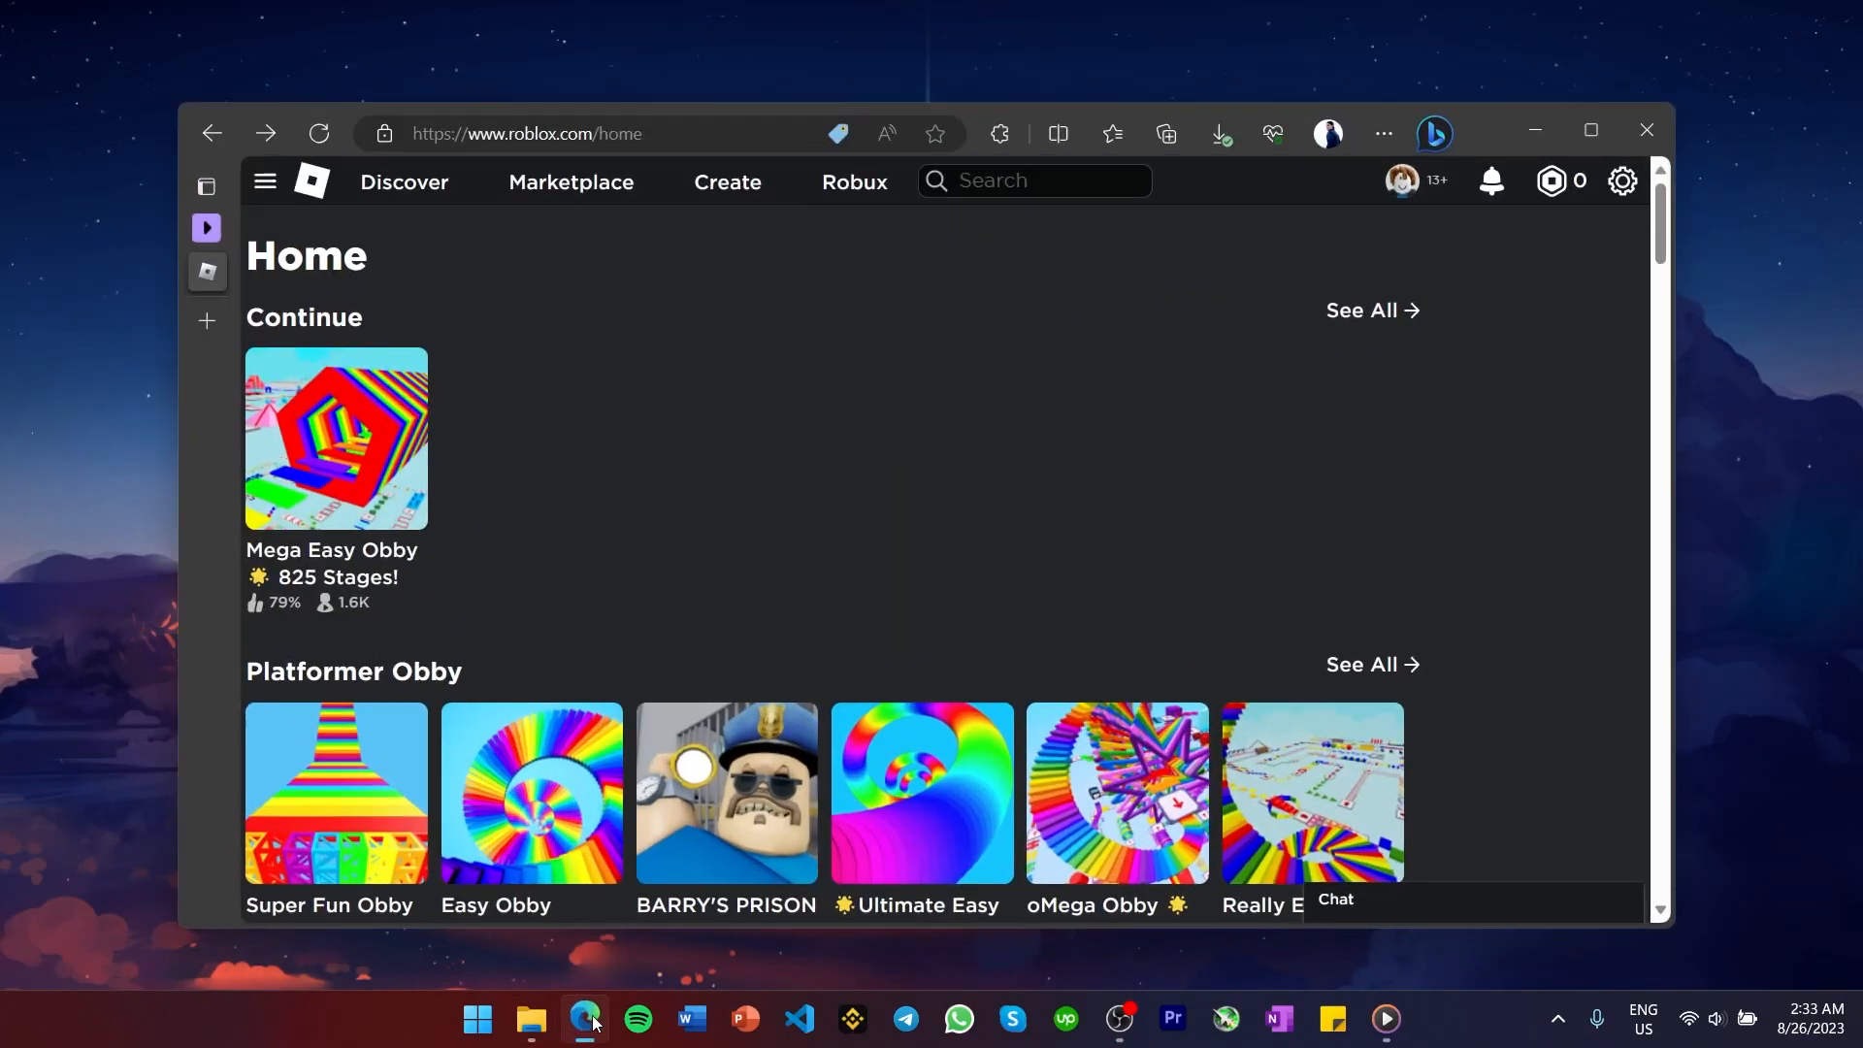
Step: Maximize the browser and choose Inventory from the hamburger navigation menu
{"action": "left_click", "coordinate": [1590, 130]}
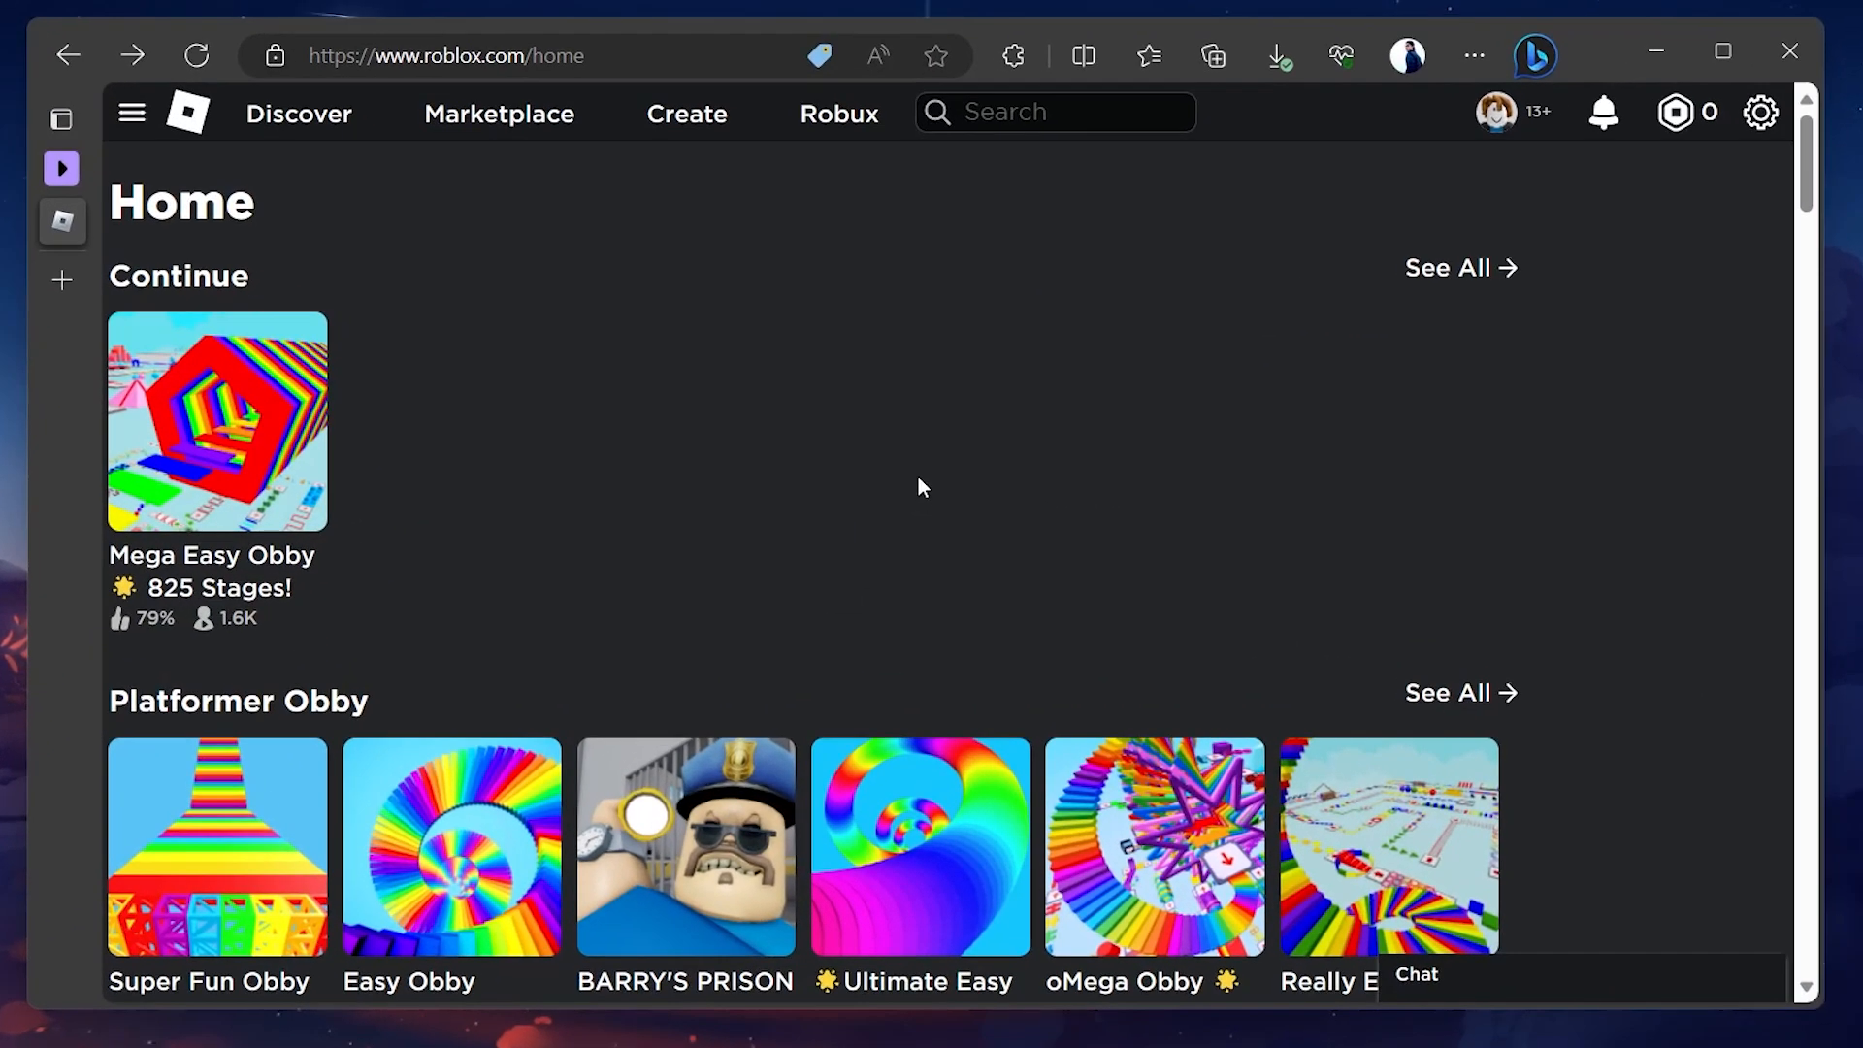
{"action": "mouse_move", "coordinate": [885, 466]}
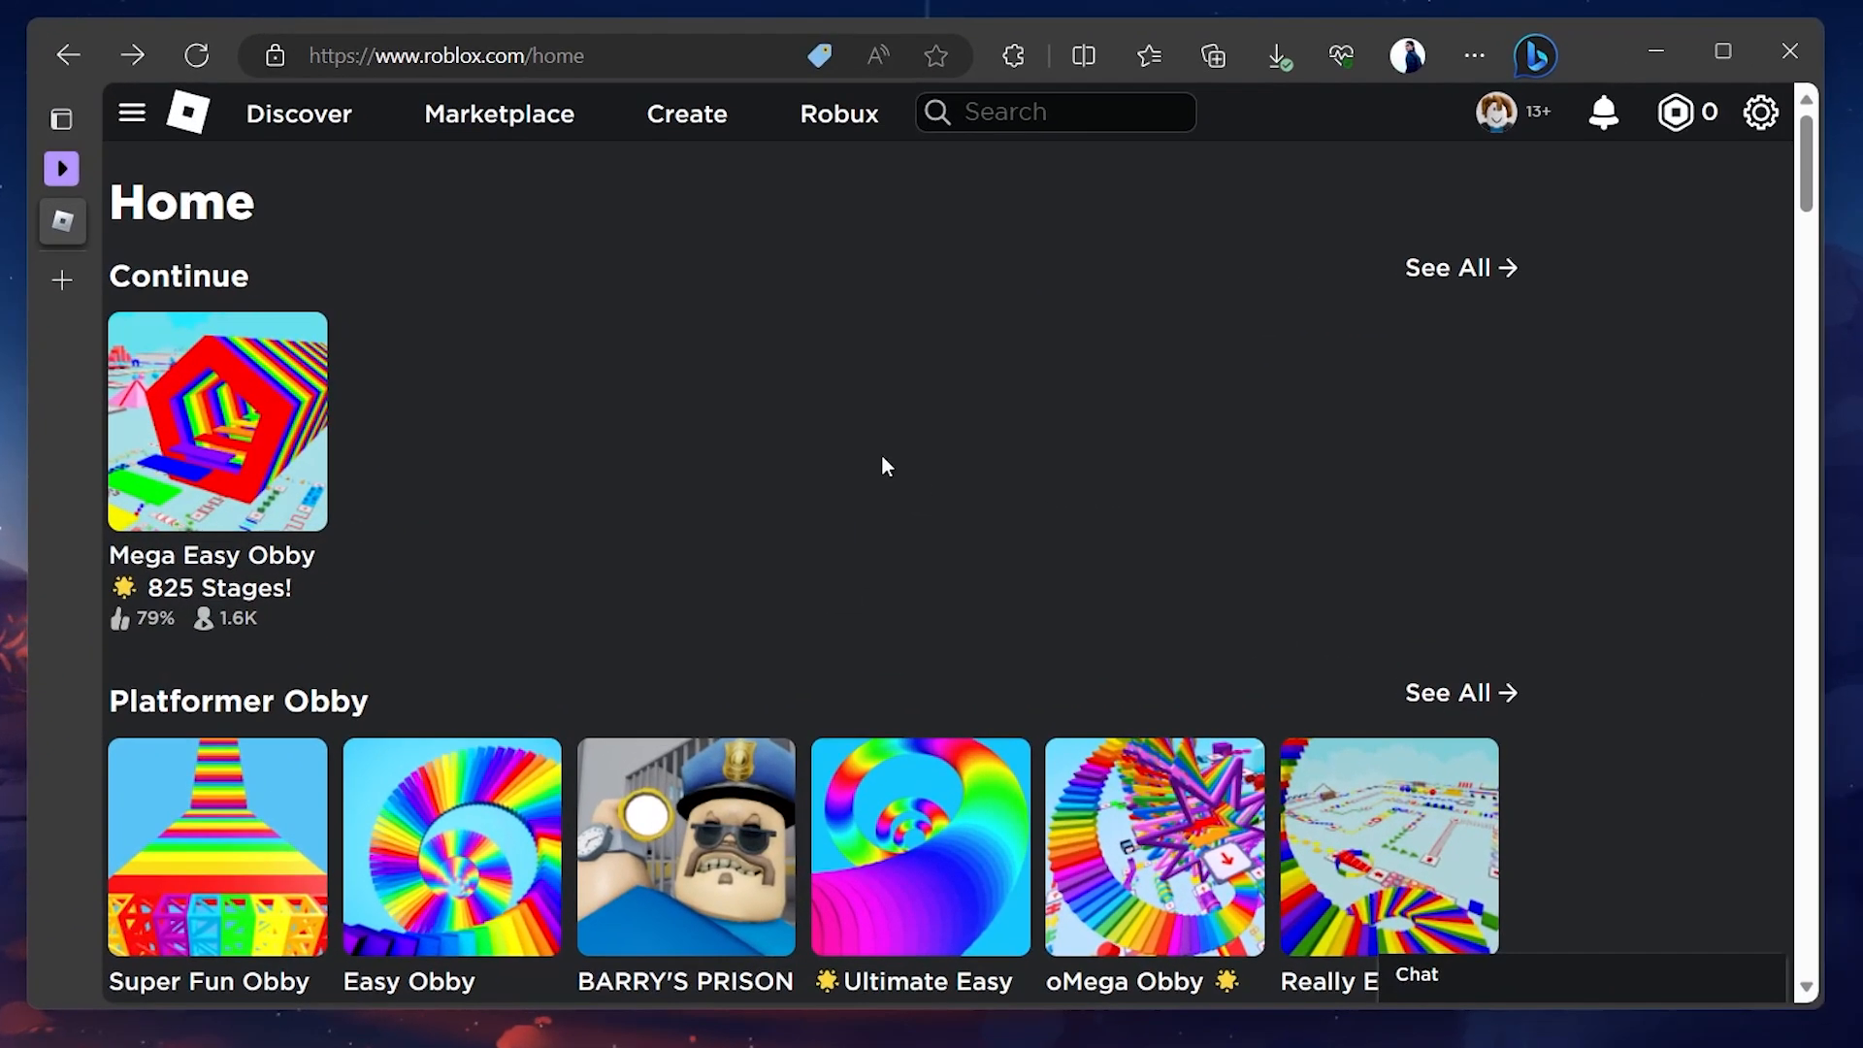
{"action": "mouse_move", "coordinate": [130, 113]}
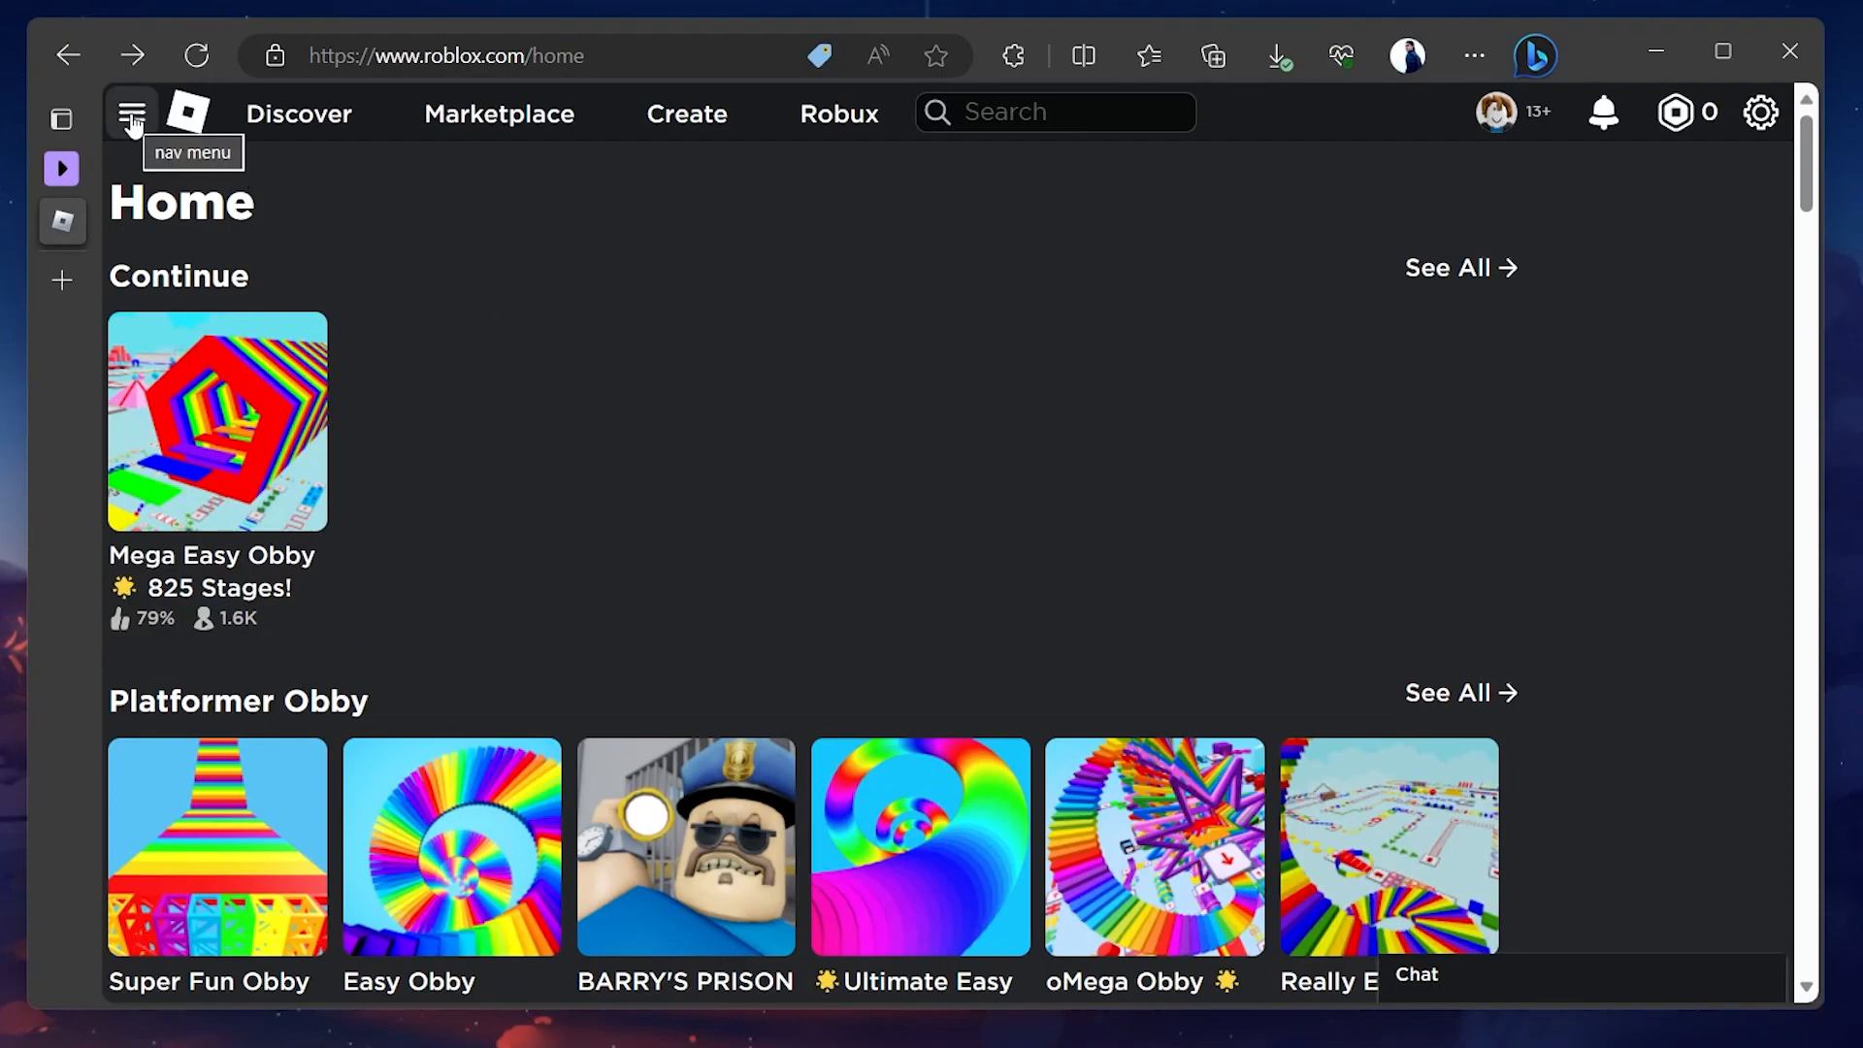
{"action": "left_click", "coordinate": [132, 112]}
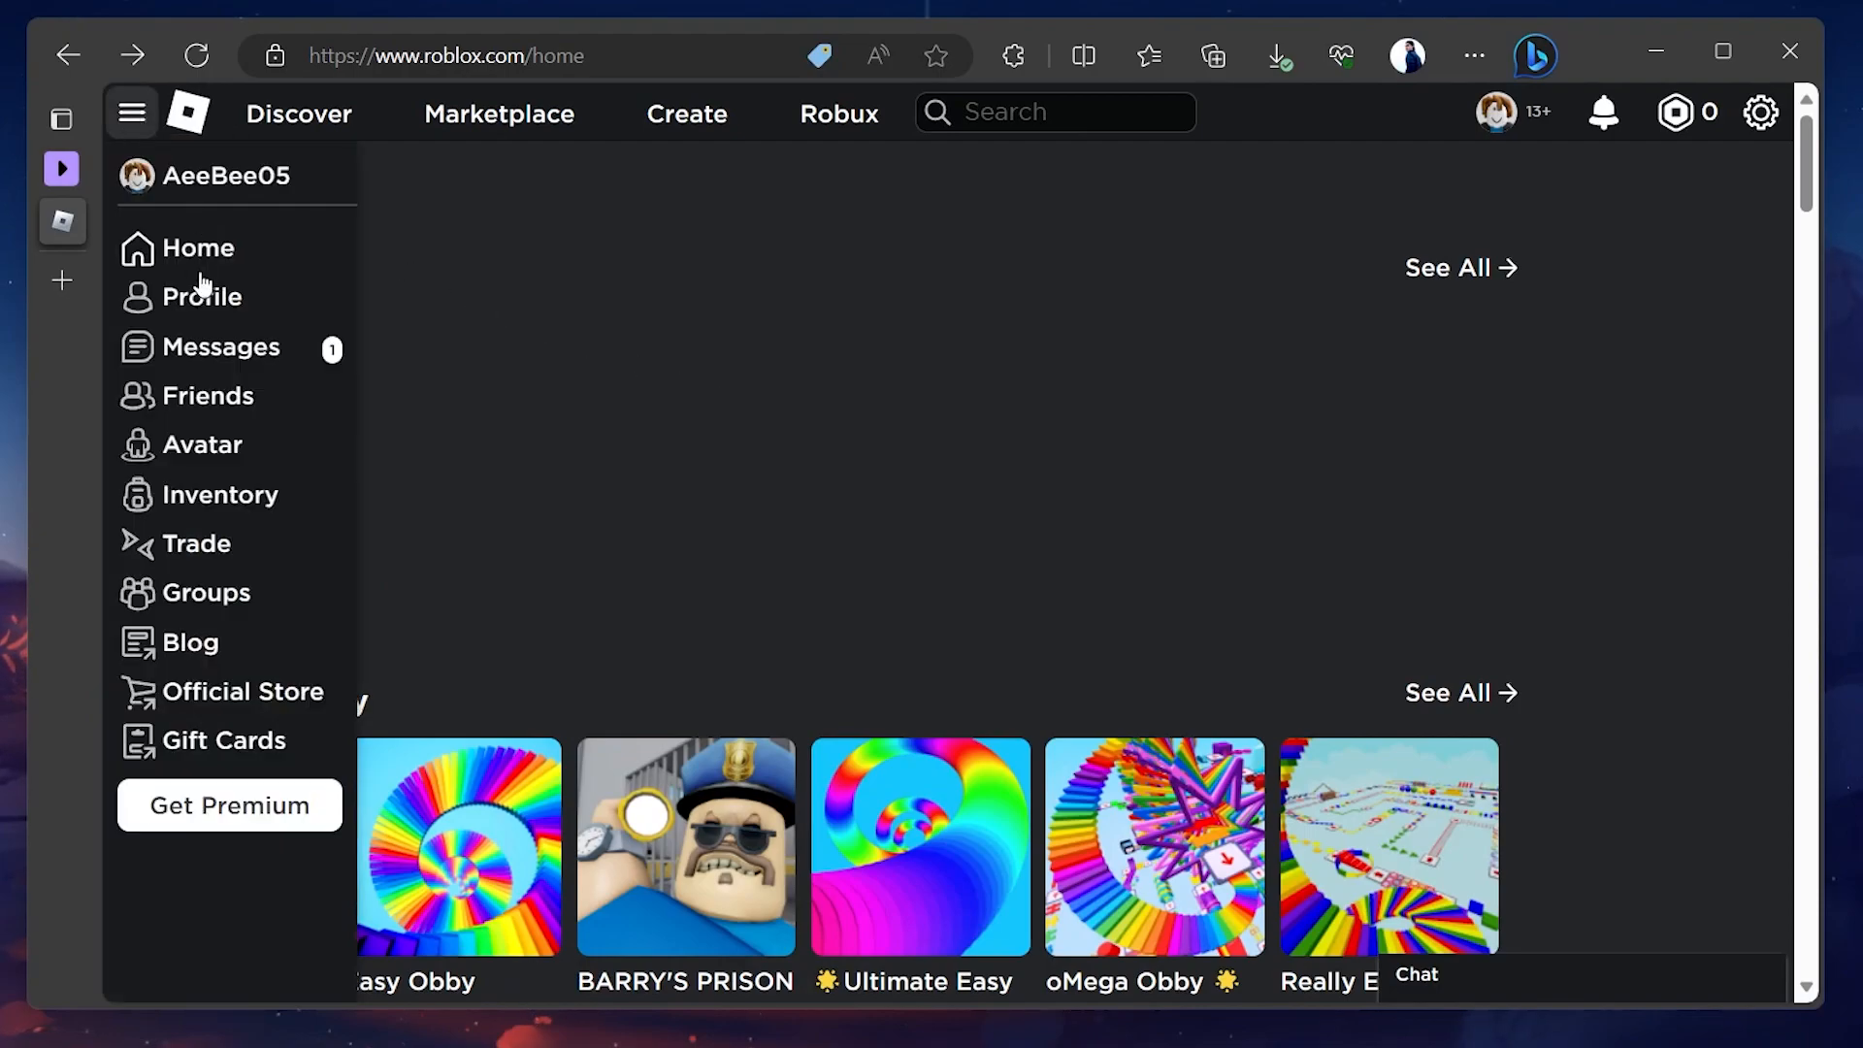
{"action": "left_click", "coordinate": [222, 495]}
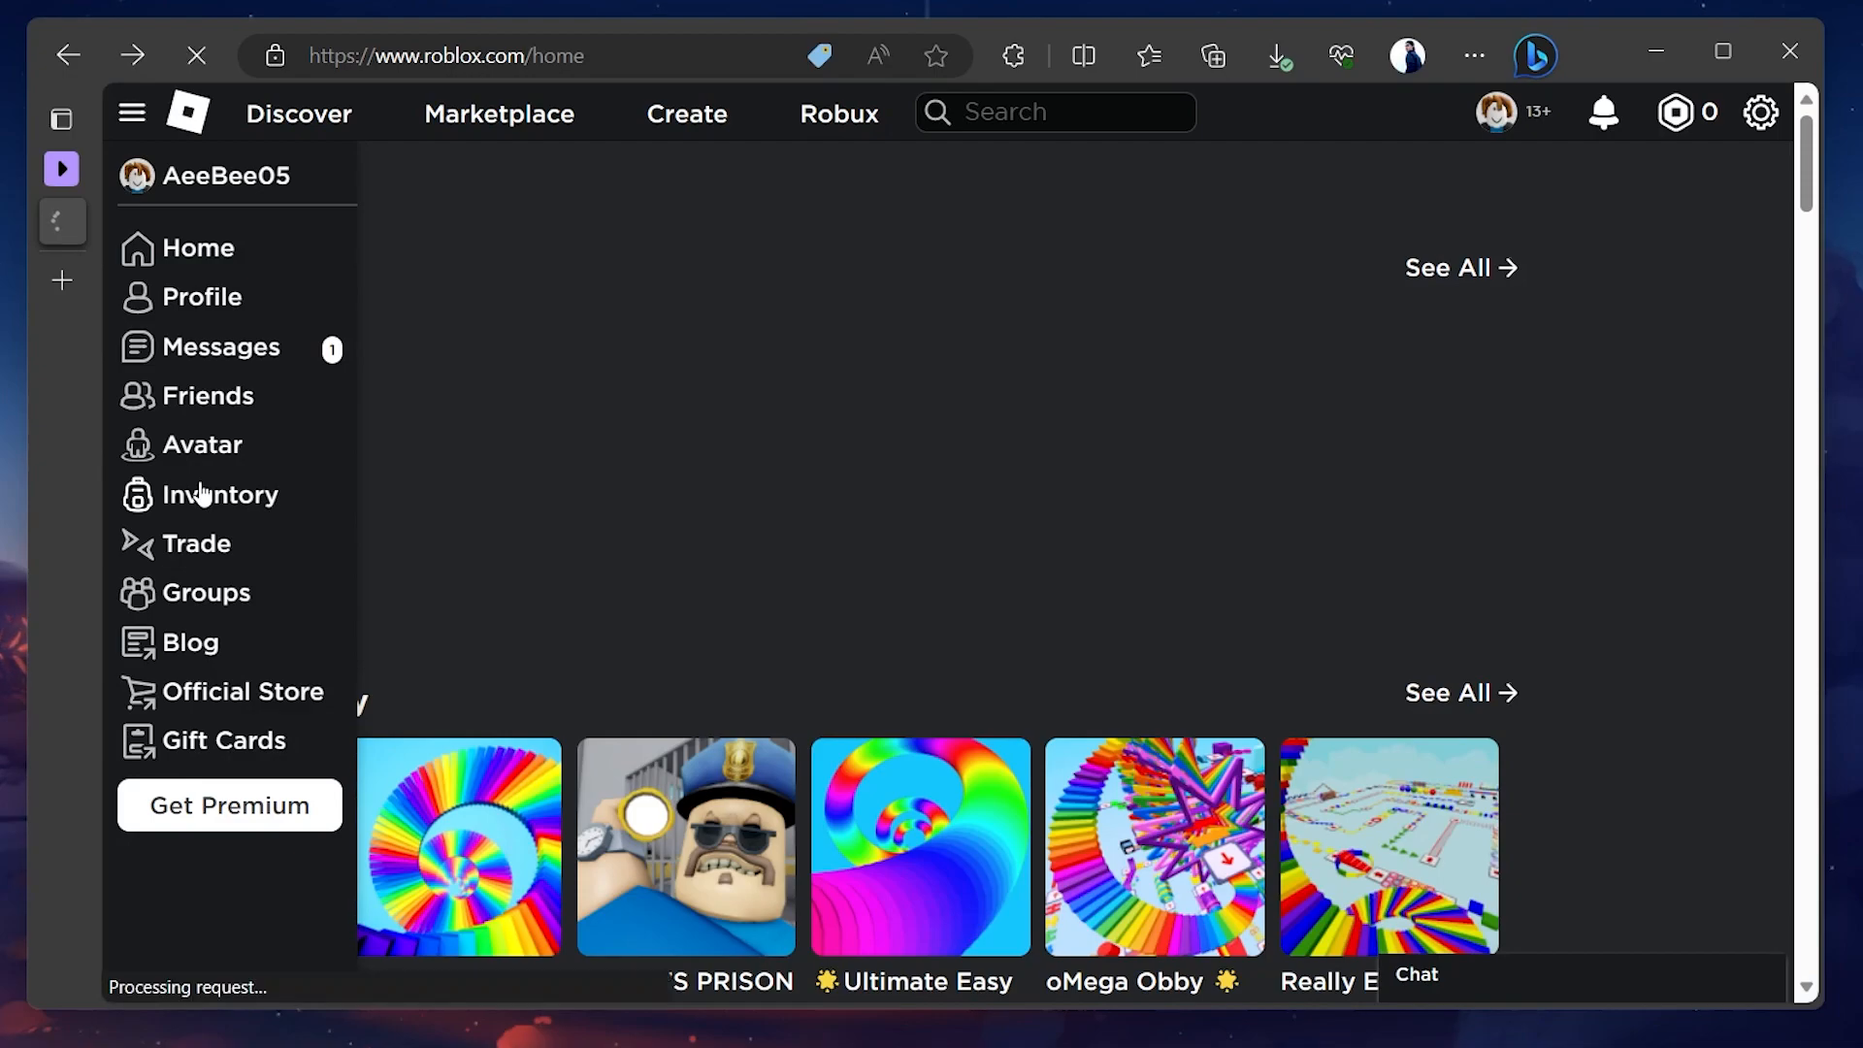
Step: Select Accessories > Head so the green plaid hat is listed
{"action": "left_click", "coordinate": [224, 495]}
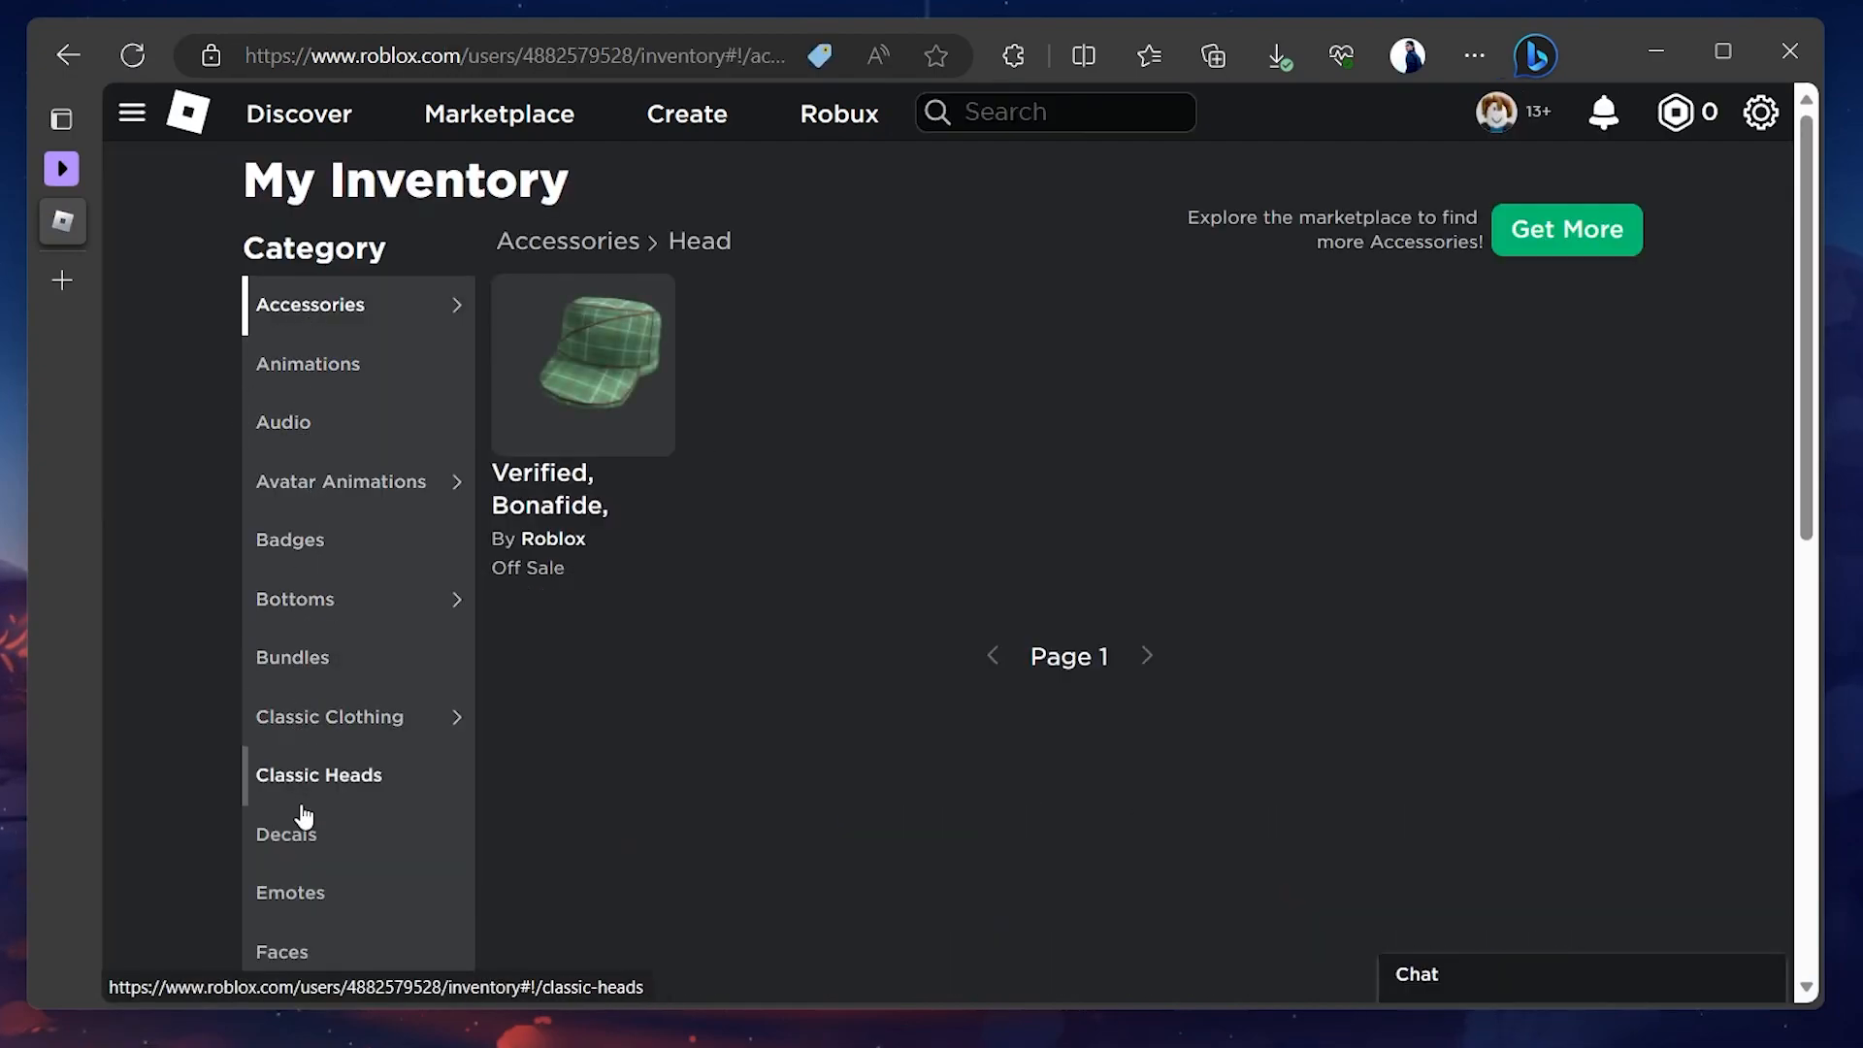
{"action": "mouse_move", "coordinate": [935, 528]}
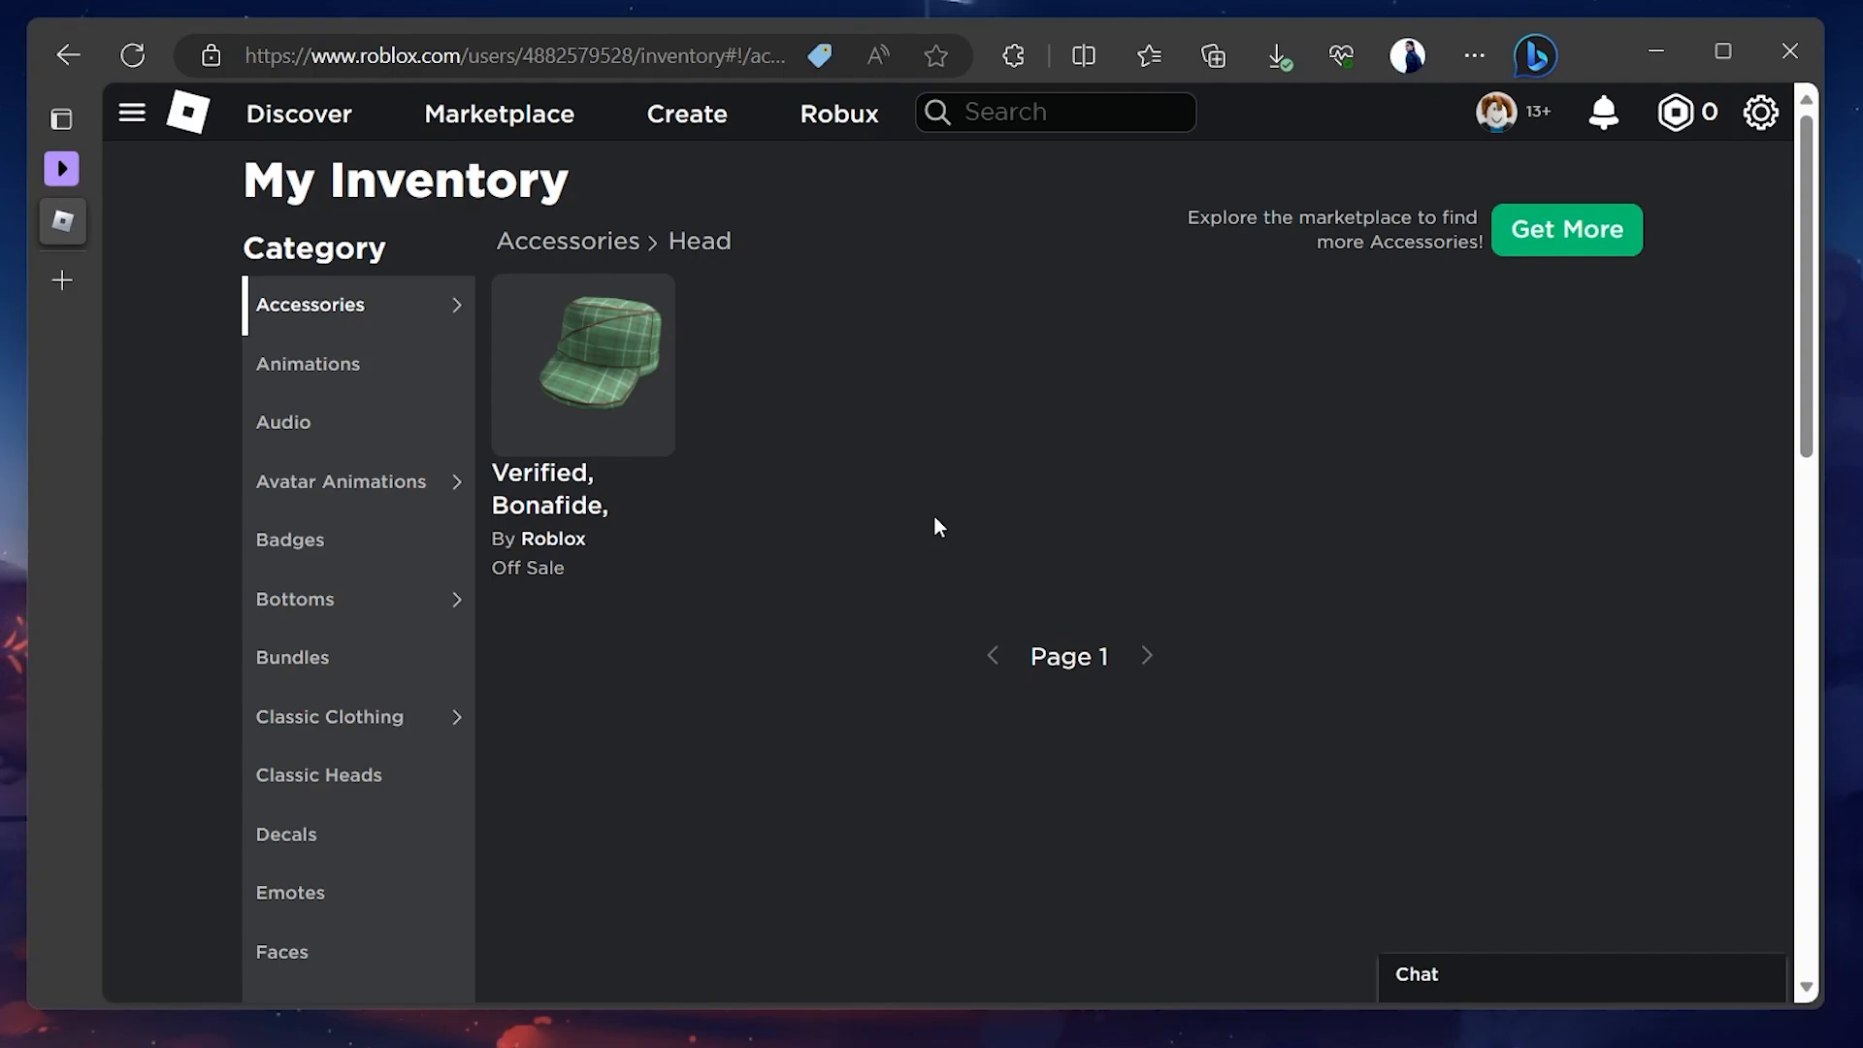
{"action": "mouse_move", "coordinate": [522, 590]}
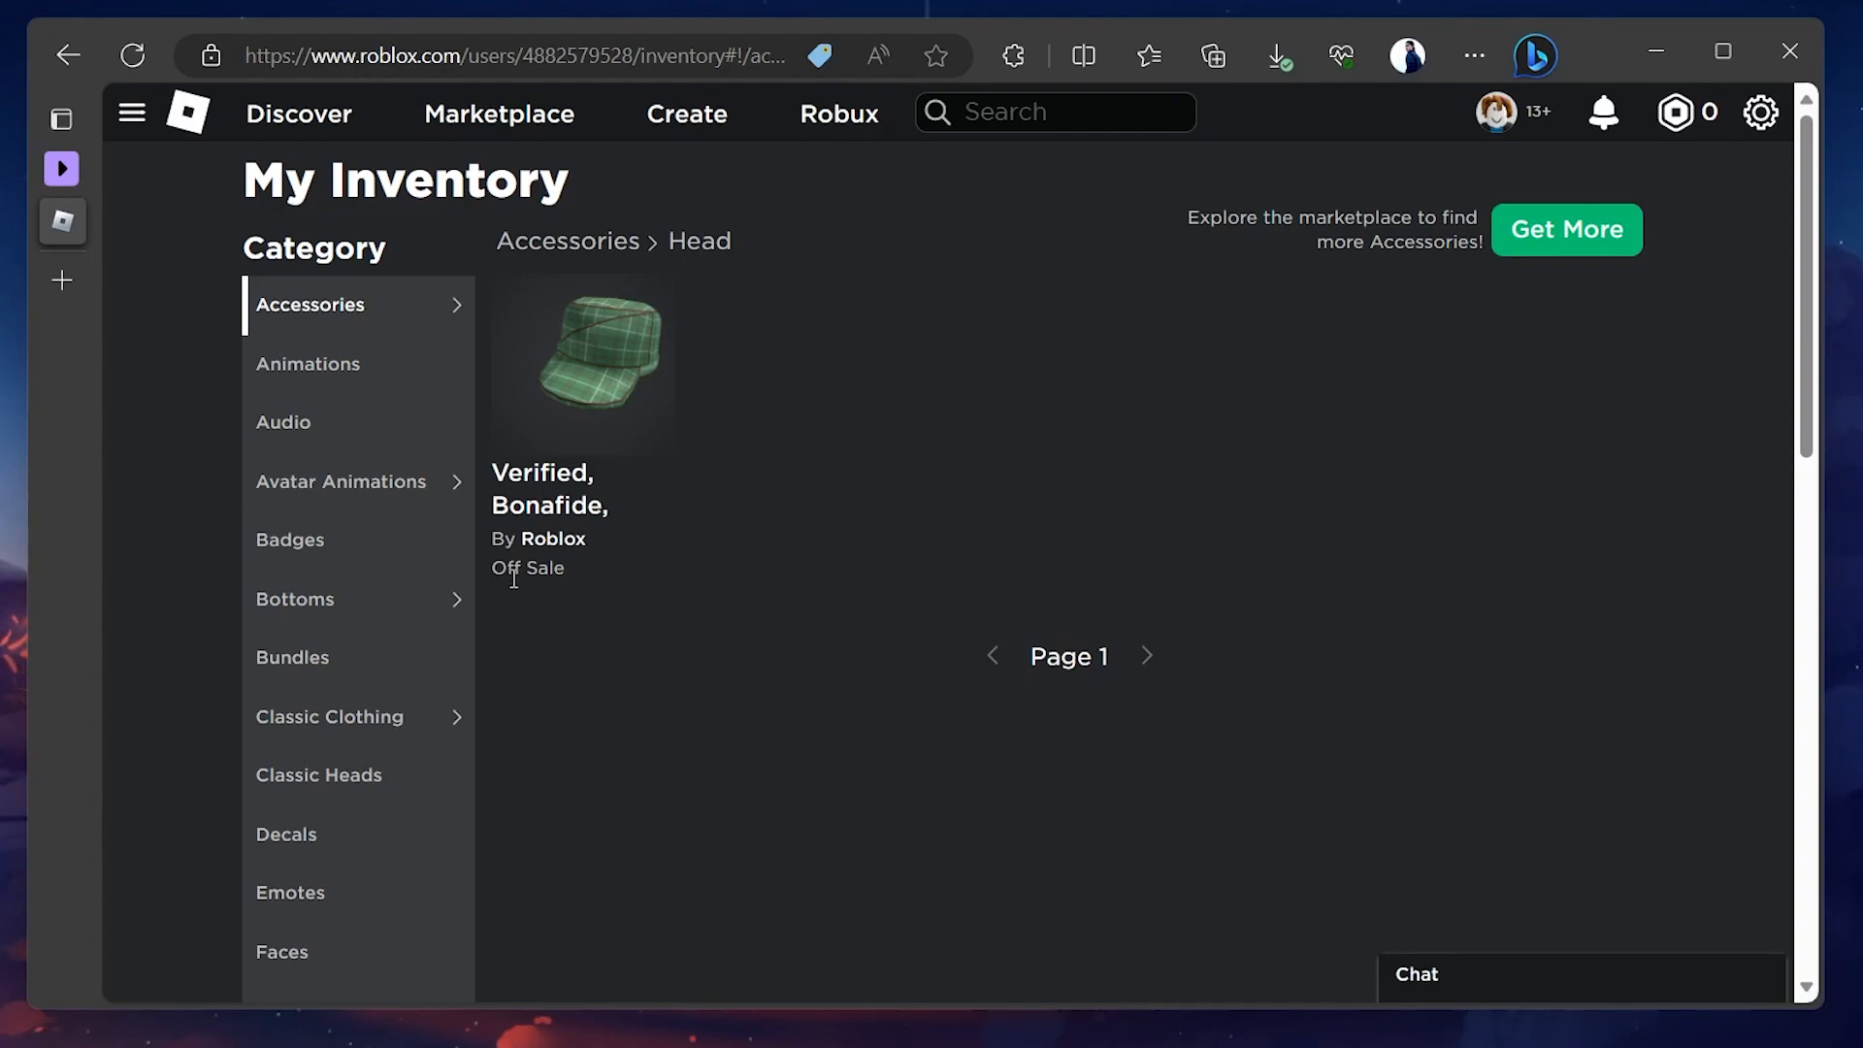
Step: Open the Verified, Bonafide, Plaidafied hat's catalog page from its inventory thumbnail
{"action": "left_click", "coordinate": [583, 363]}
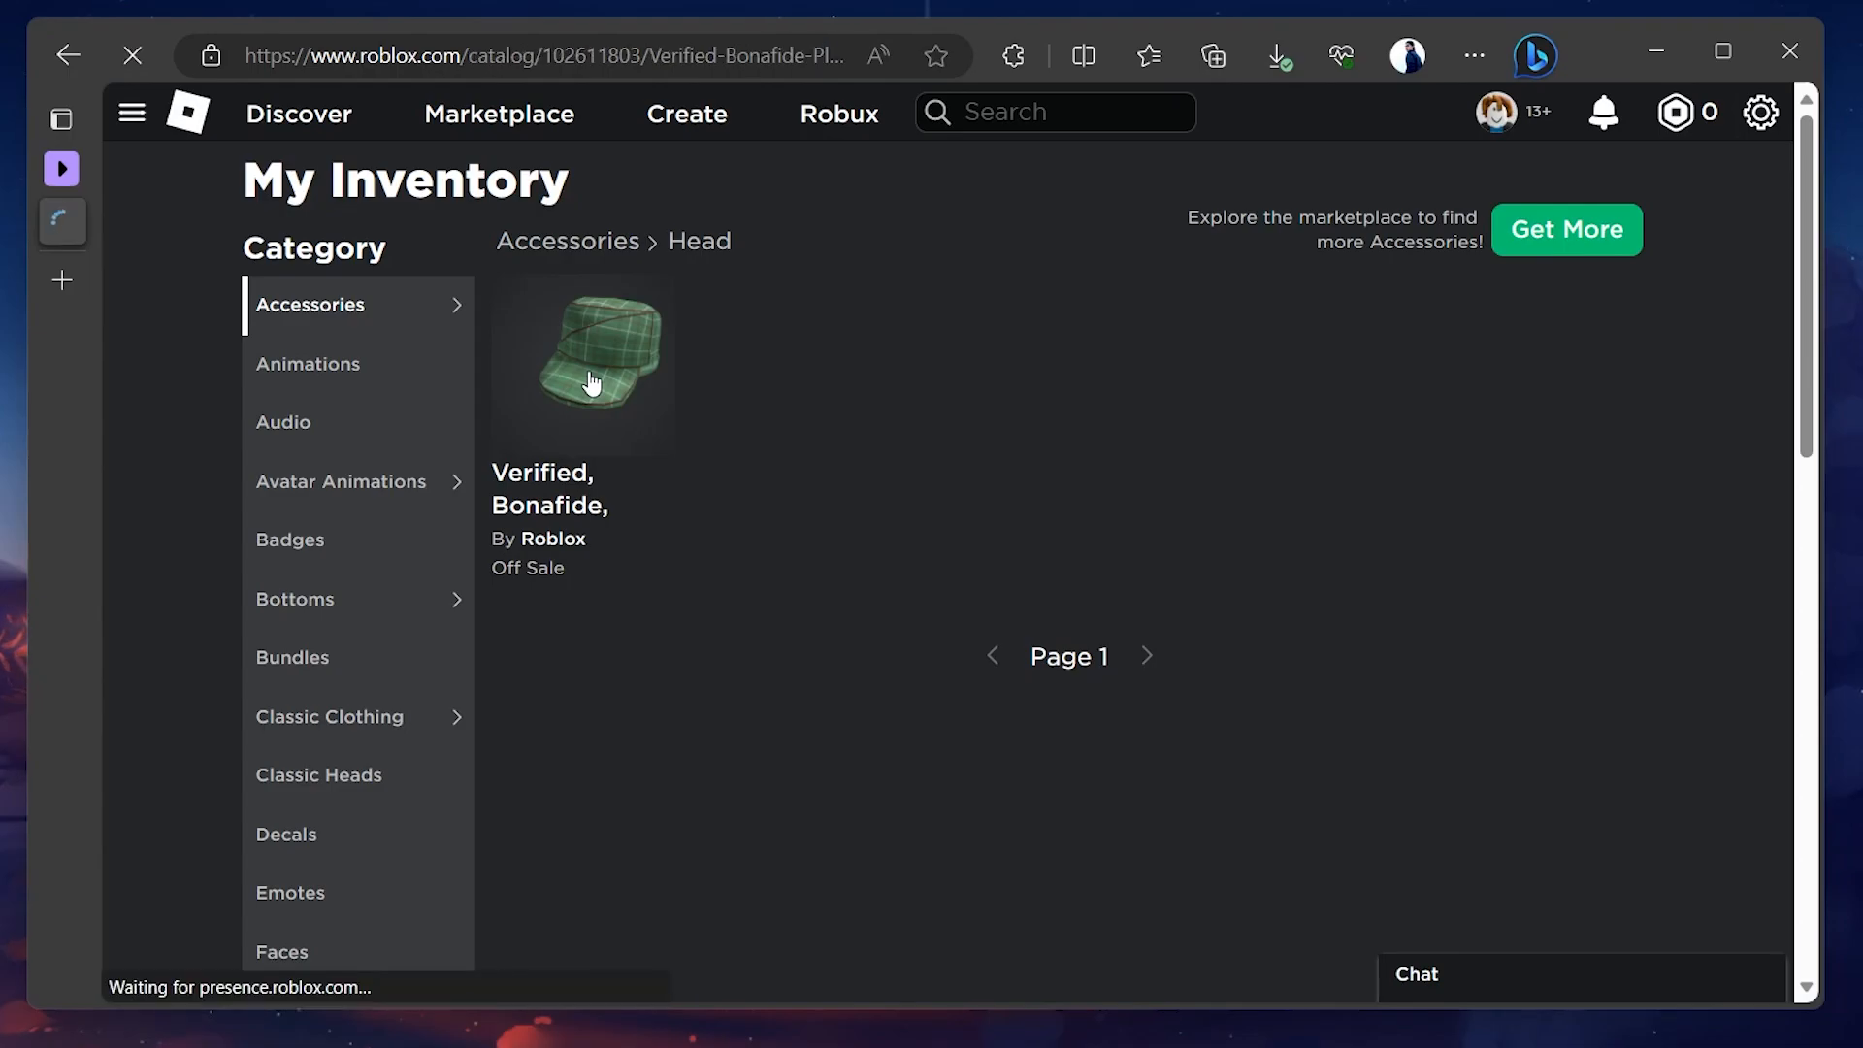
{"action": "left_click", "coordinate": [581, 364]}
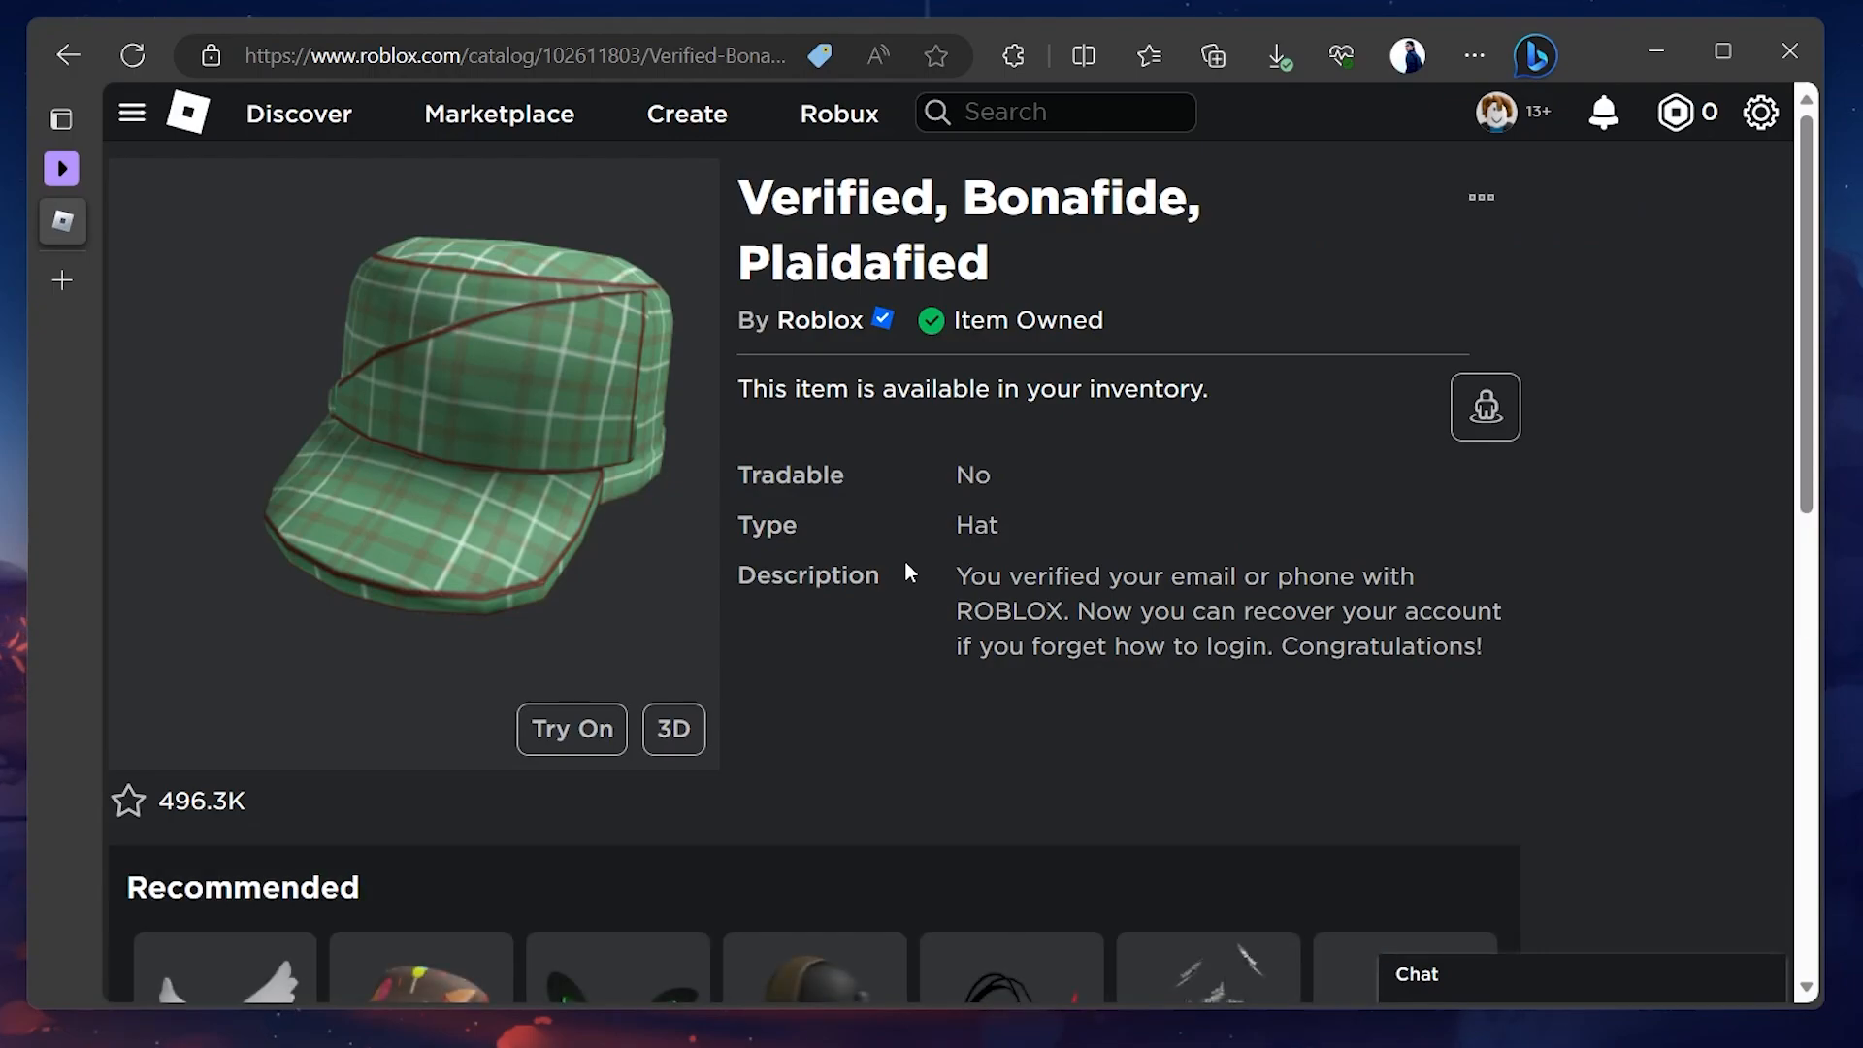
{"action": "mouse_move", "coordinate": [1479, 198]}
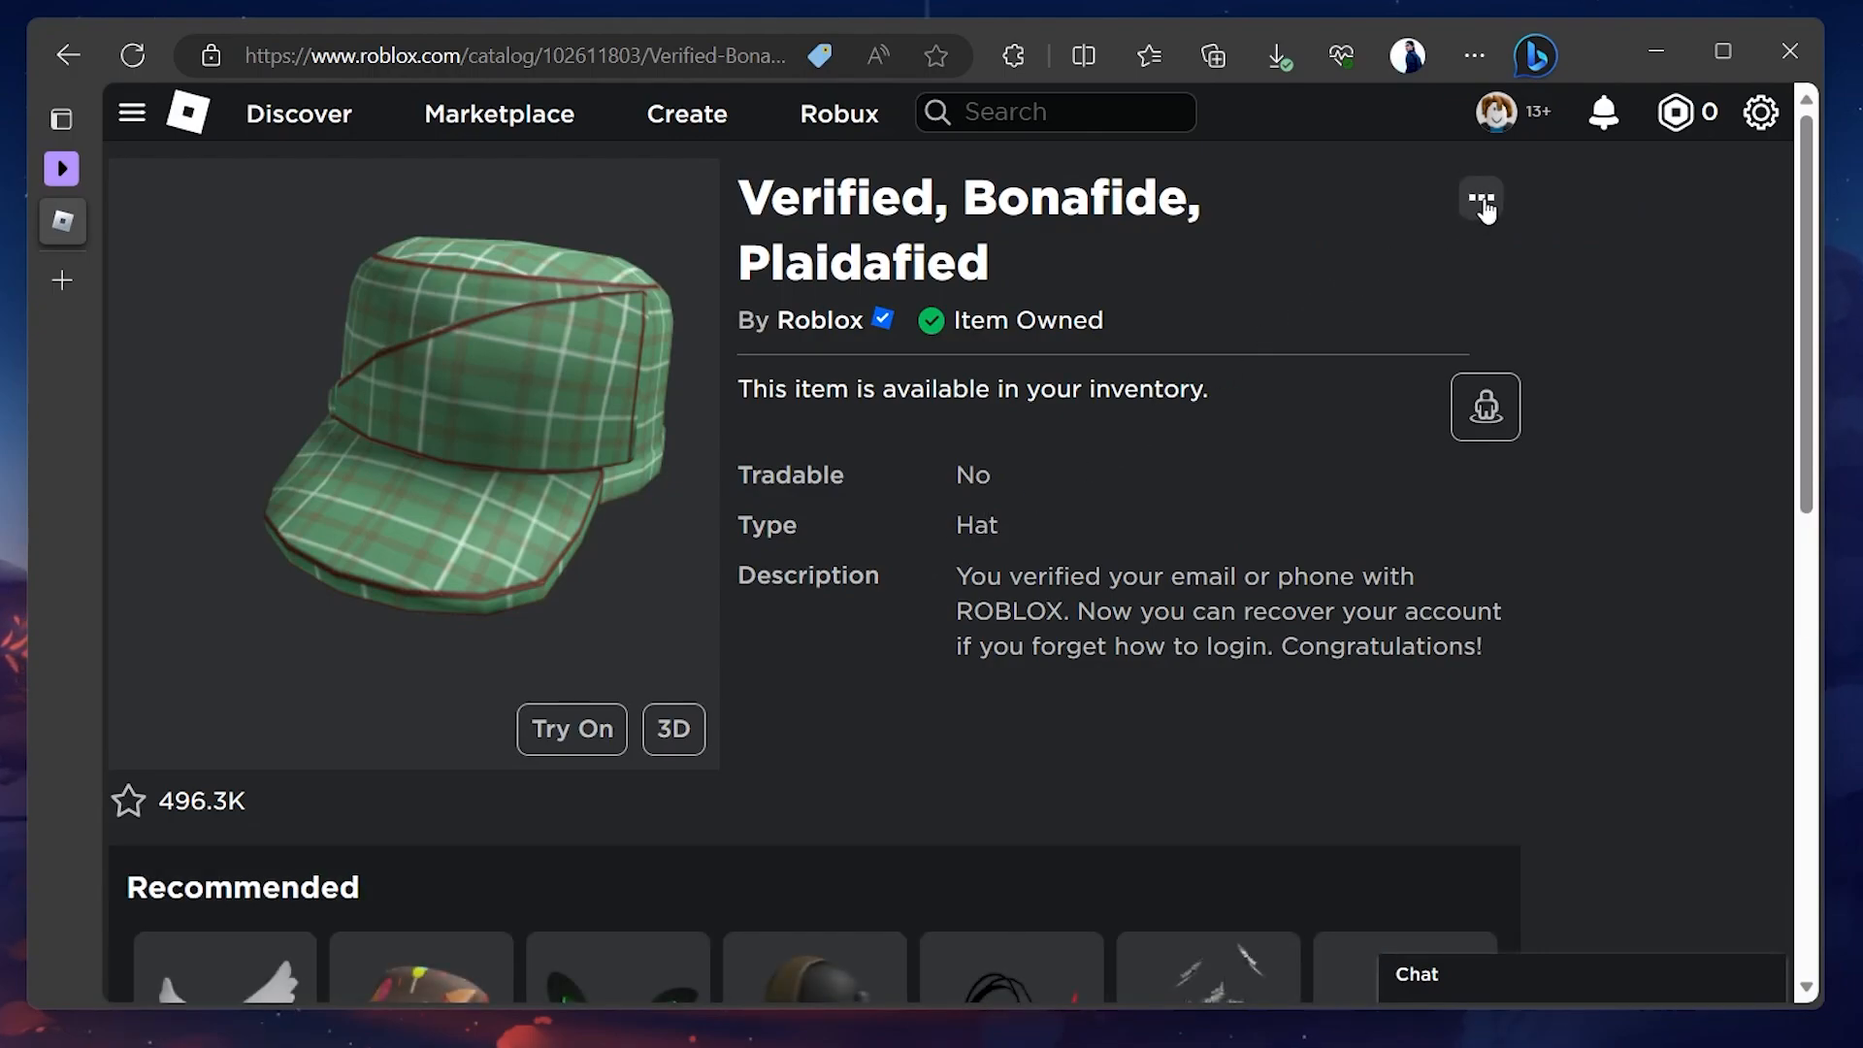
Step: Expand the item page's three-dot menu, revealing only Add to Profile
{"action": "left_click", "coordinate": [1479, 200]}
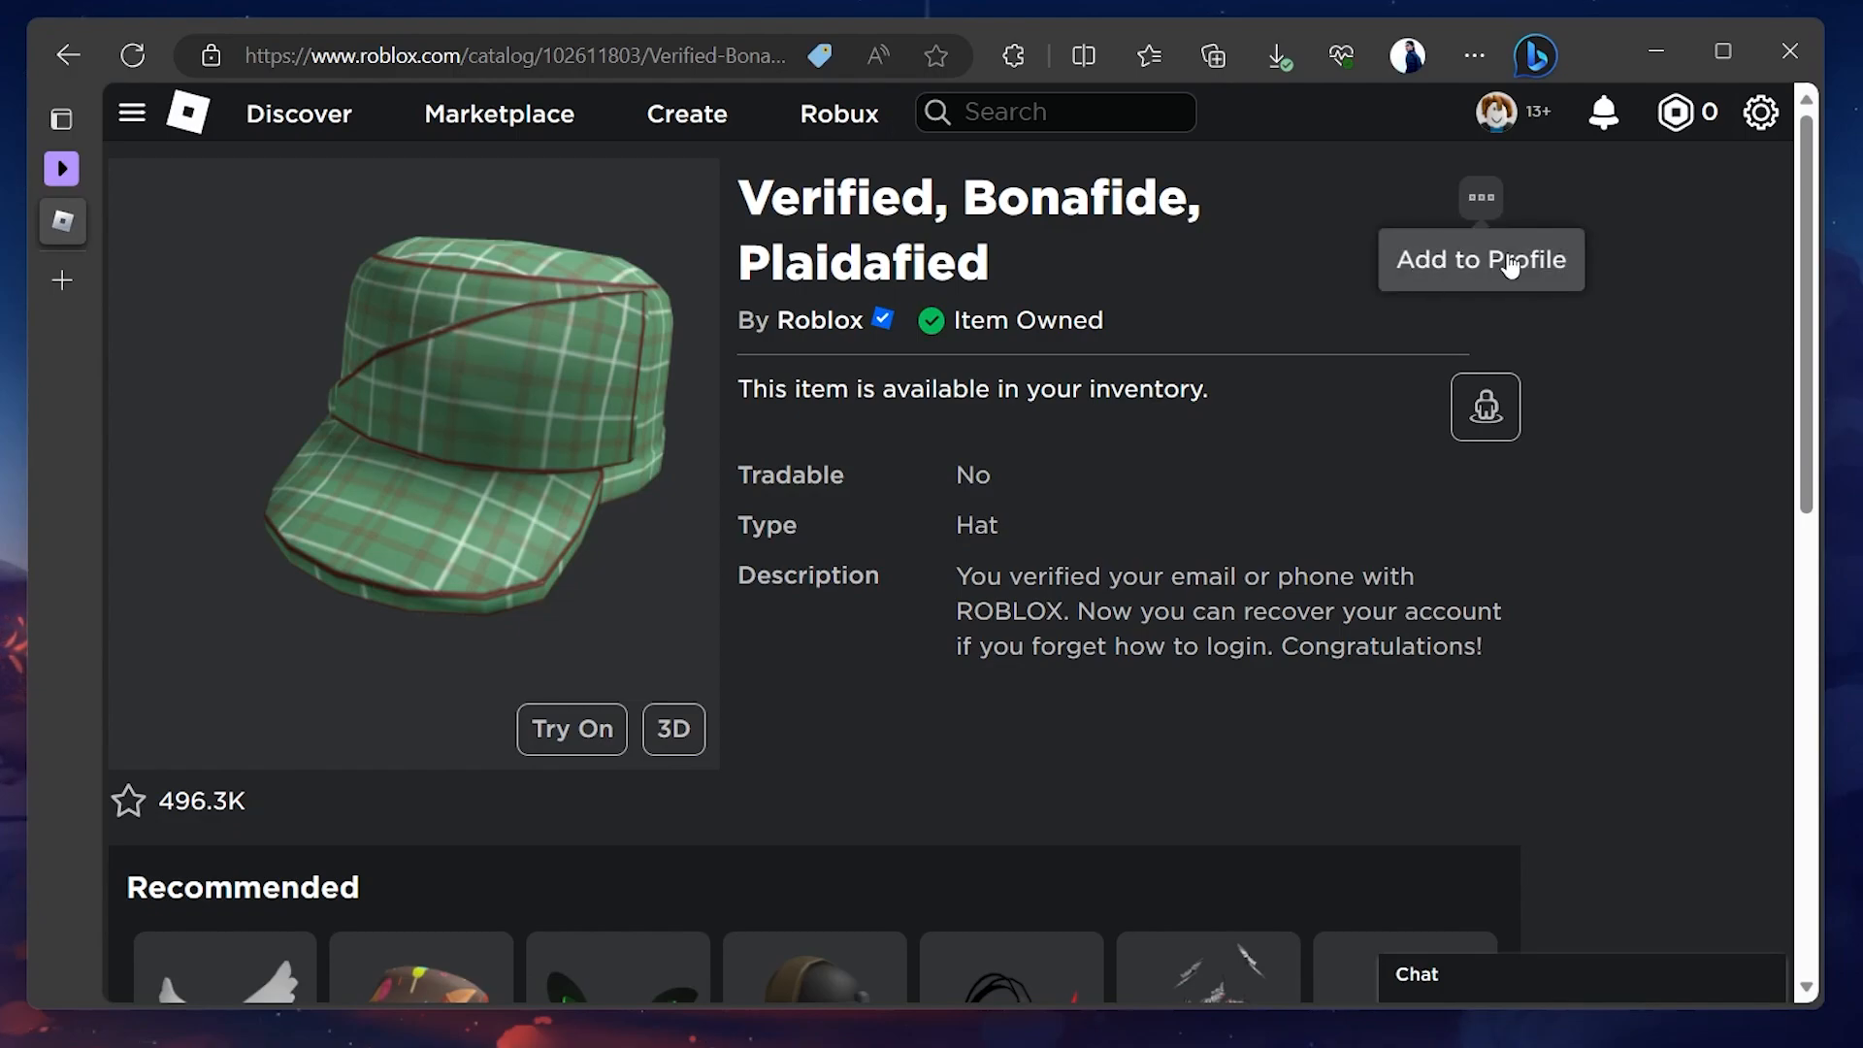
{"action": "mouse_move", "coordinate": [1463, 312]}
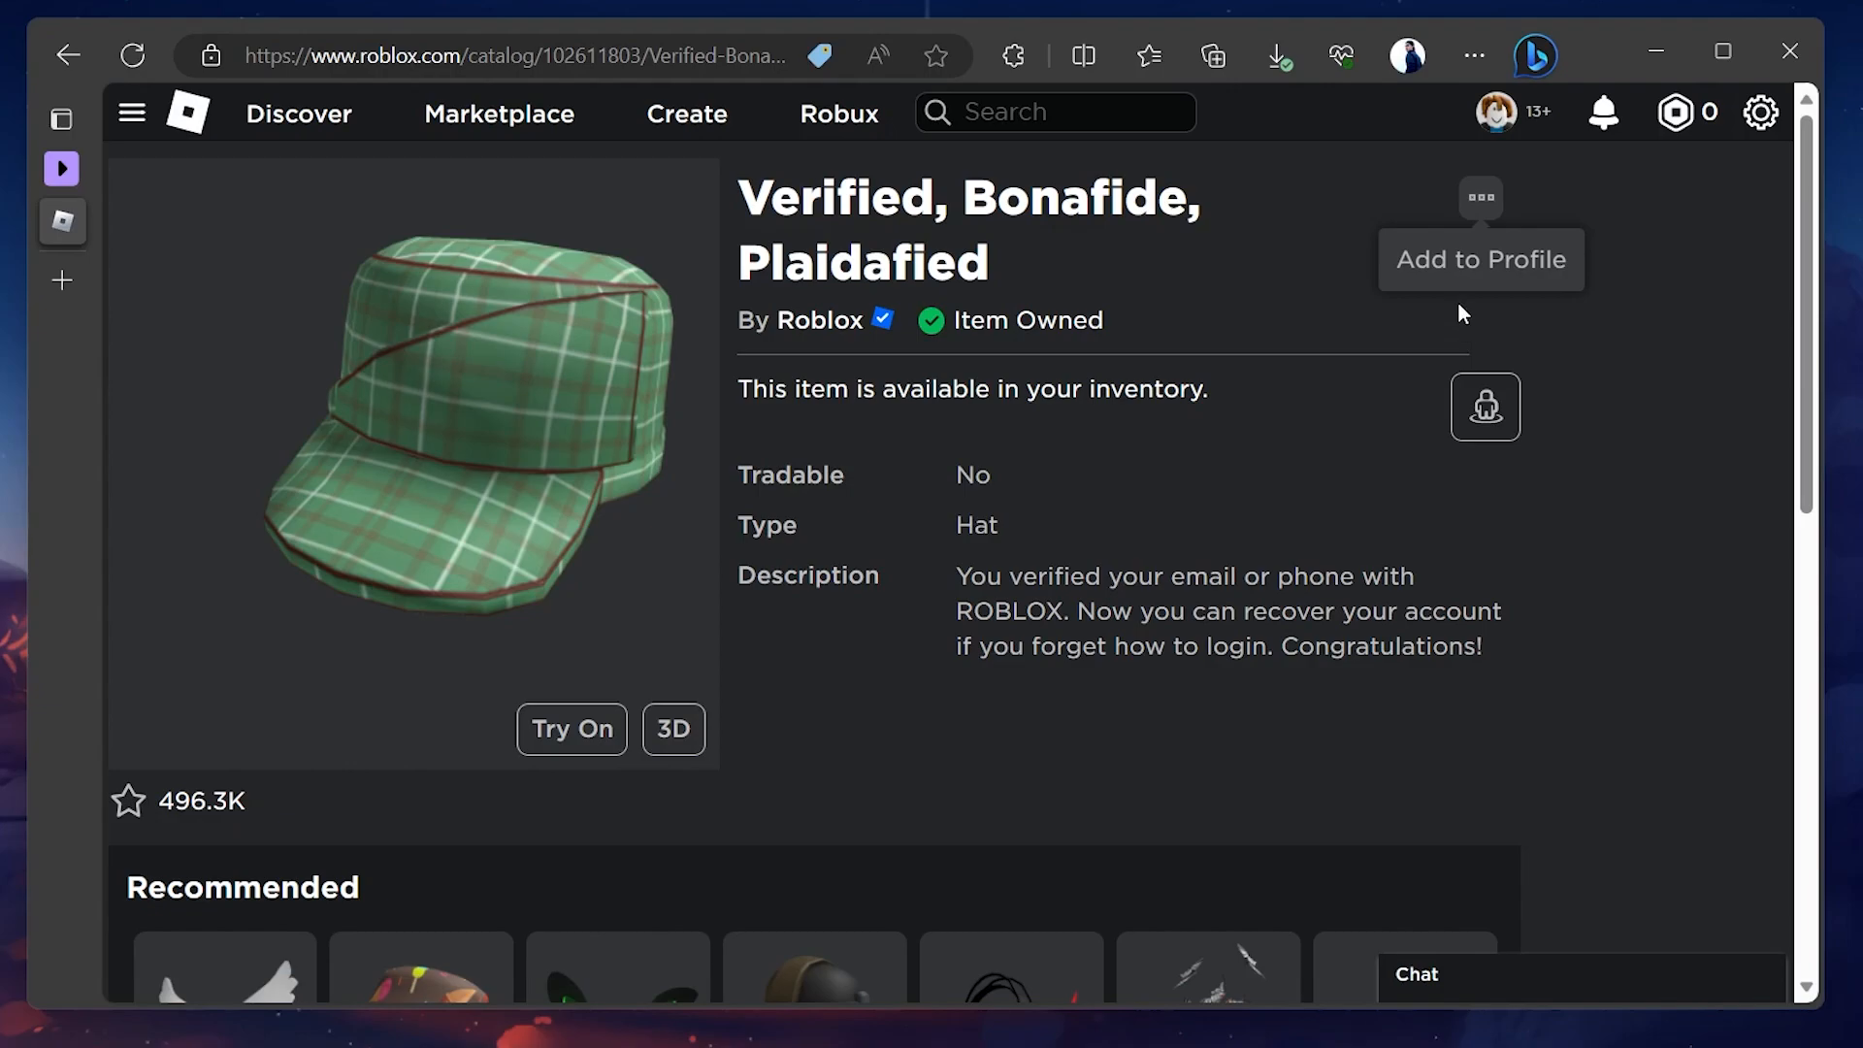
{"action": "mouse_move", "coordinate": [1479, 200]}
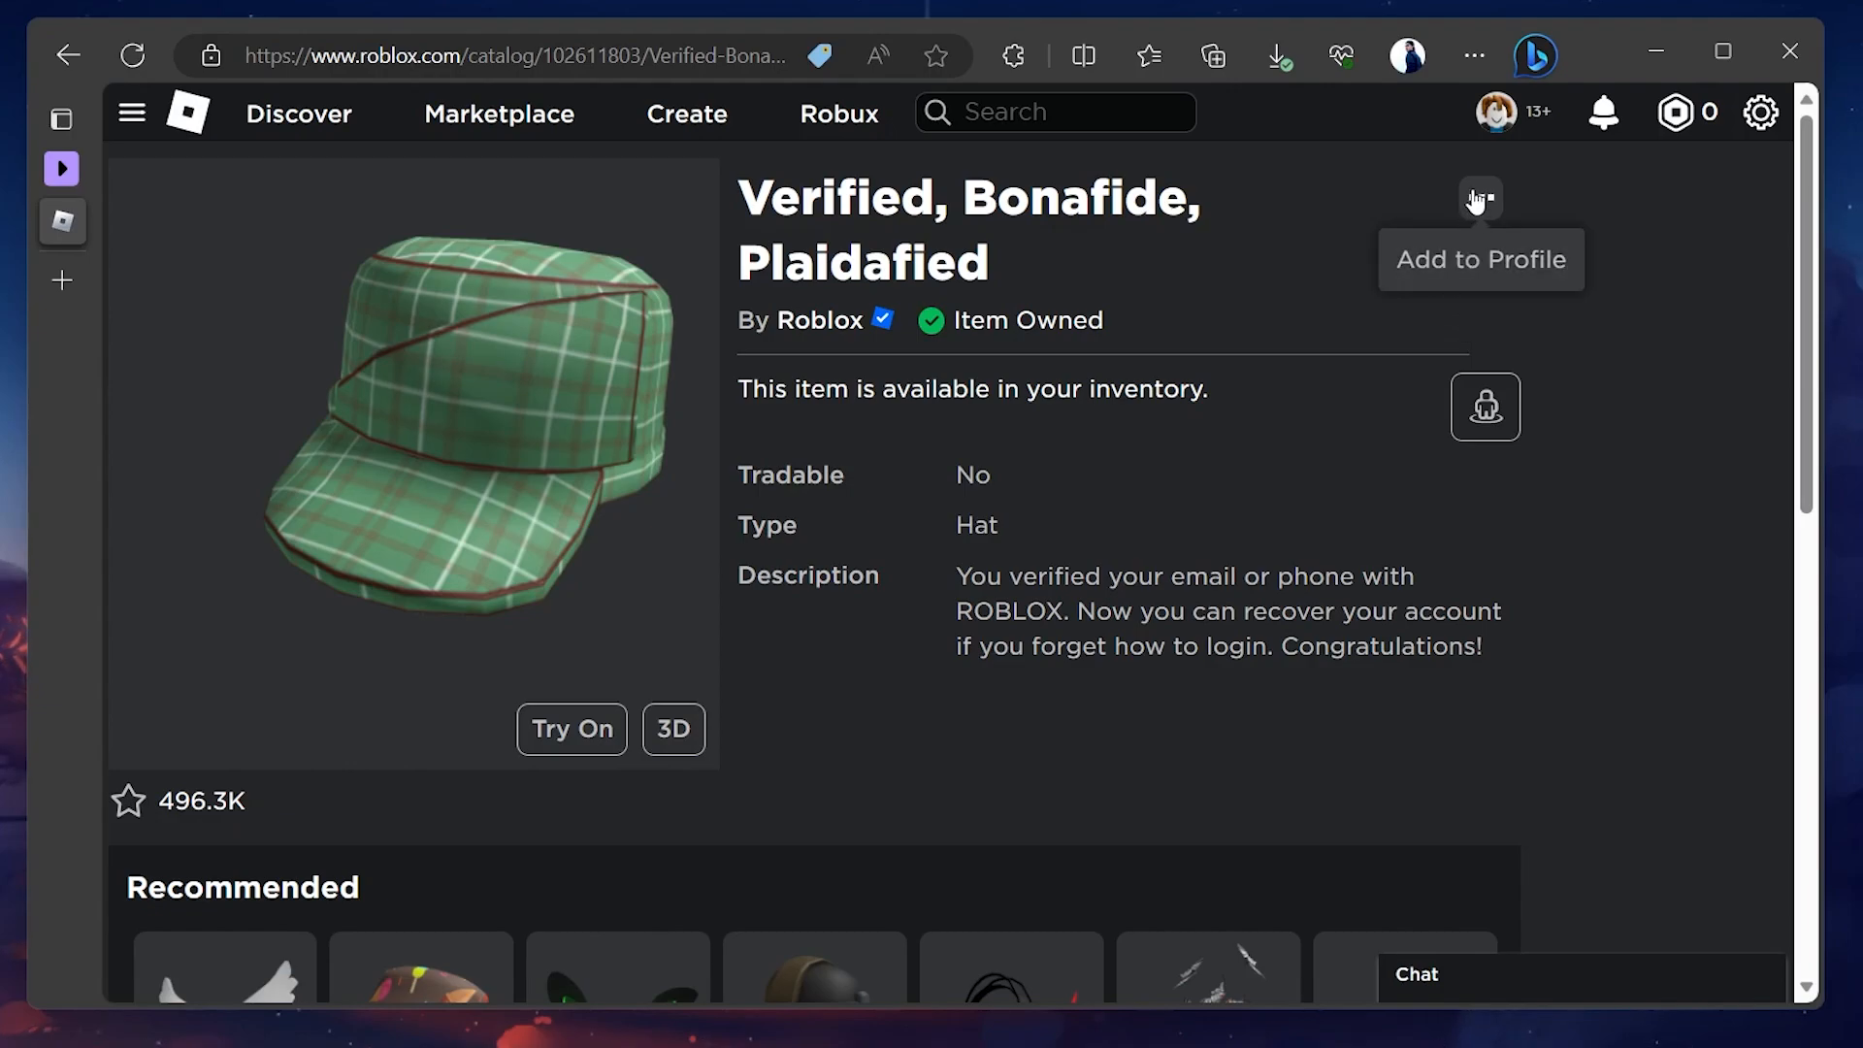